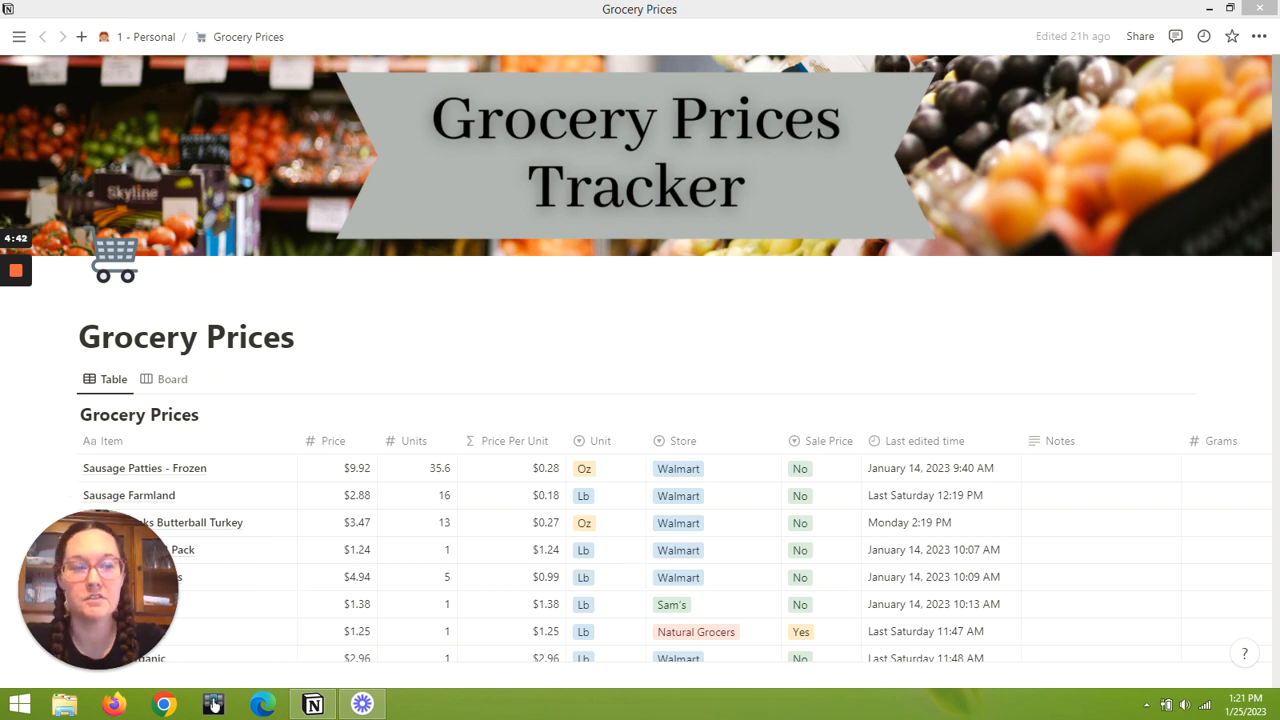
scroll(down, 3)
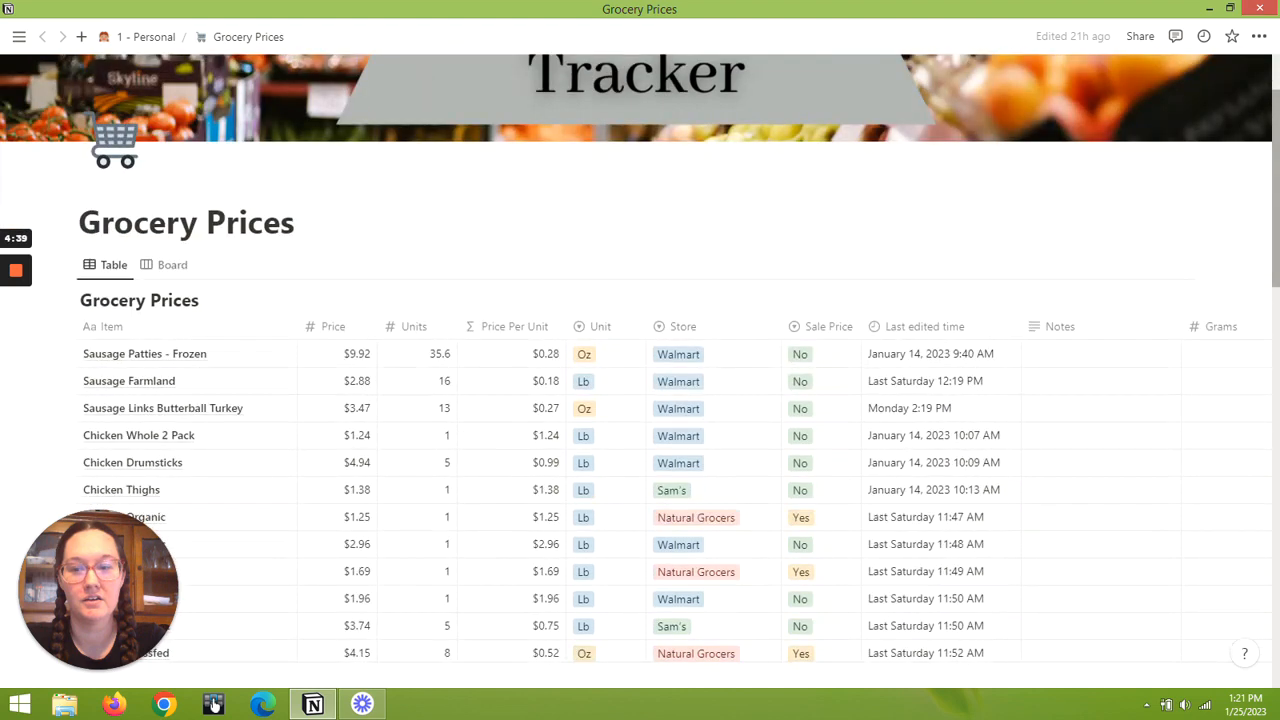
scroll(down, 3)
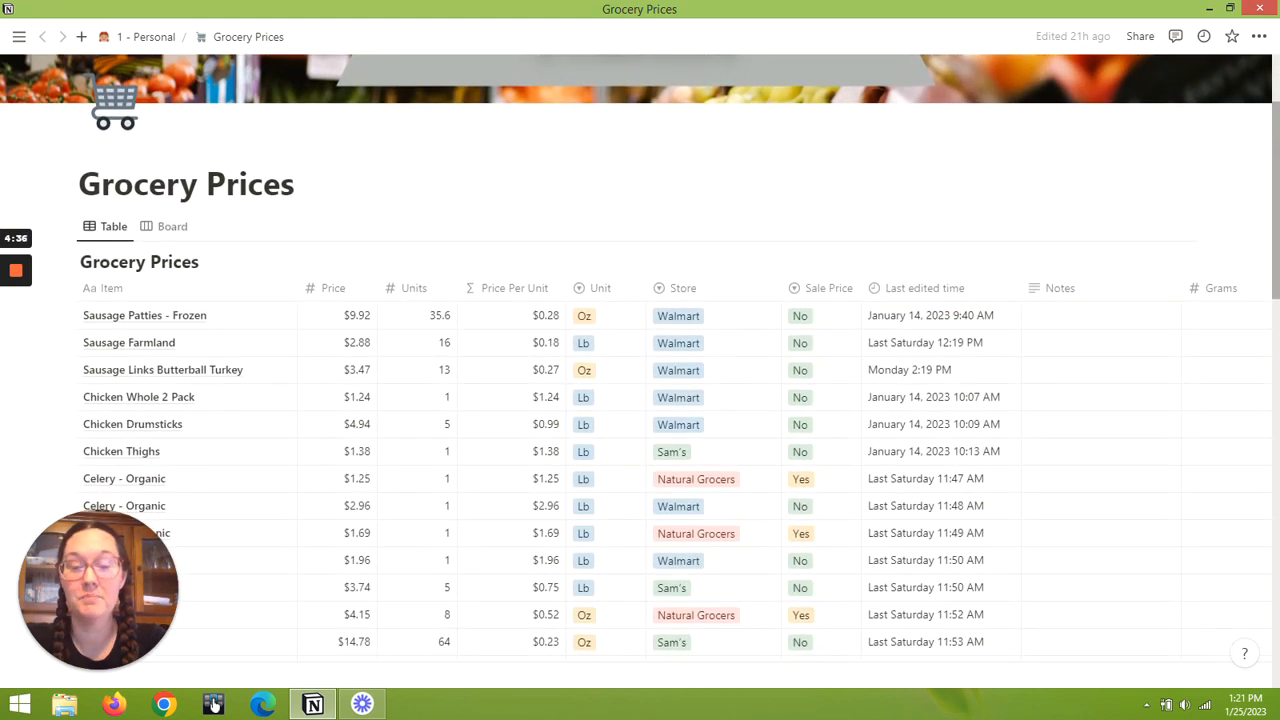
scroll(down, 3)
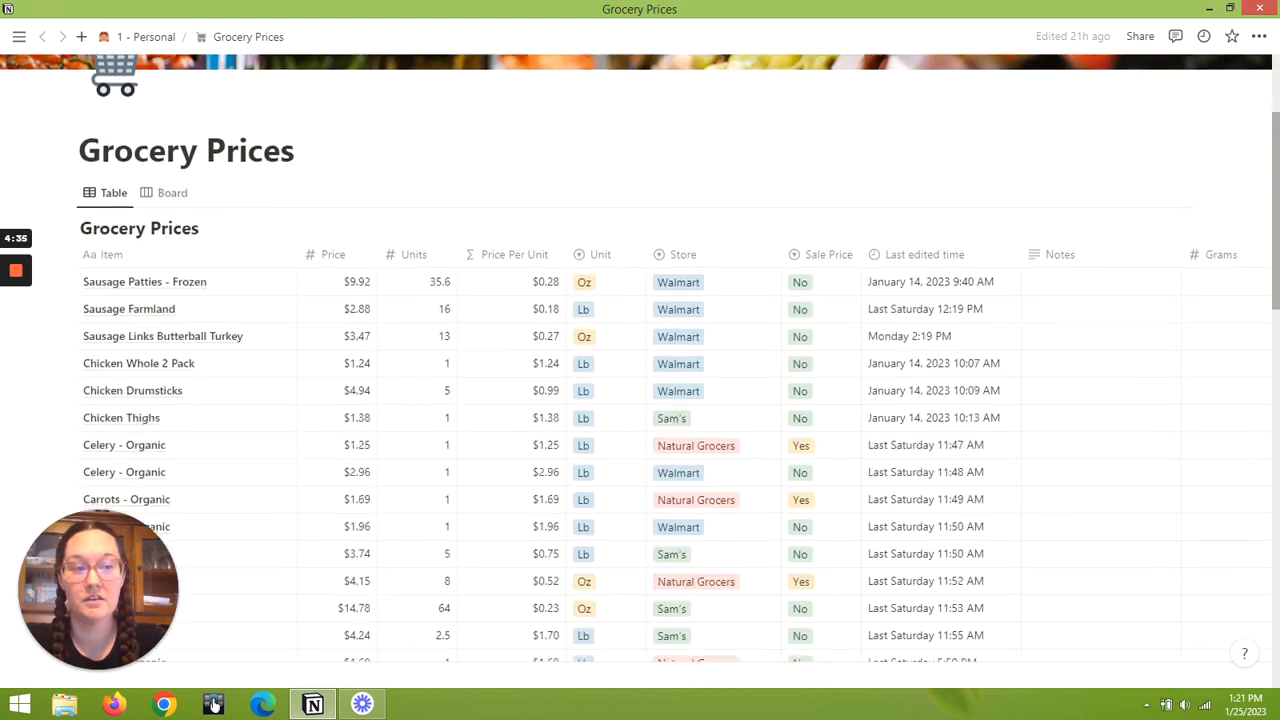
scroll(down, 3)
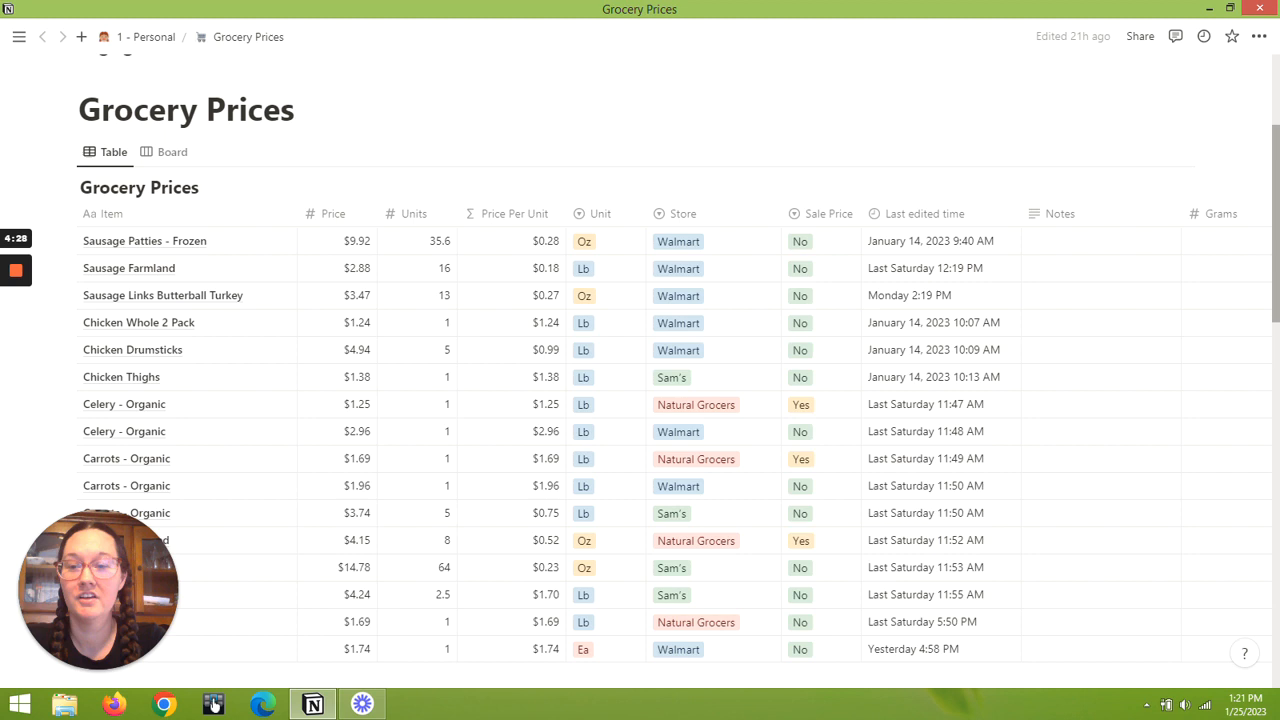
scroll(down, 3)
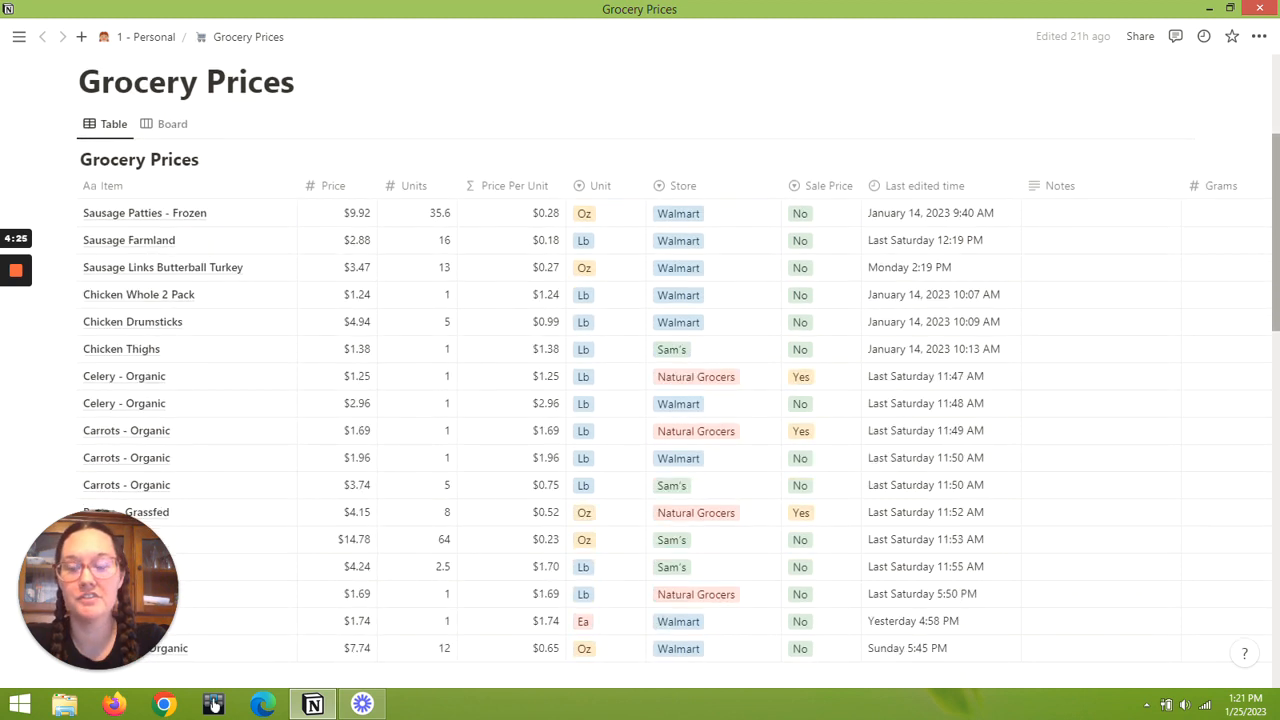
mouse_move(993, 166)
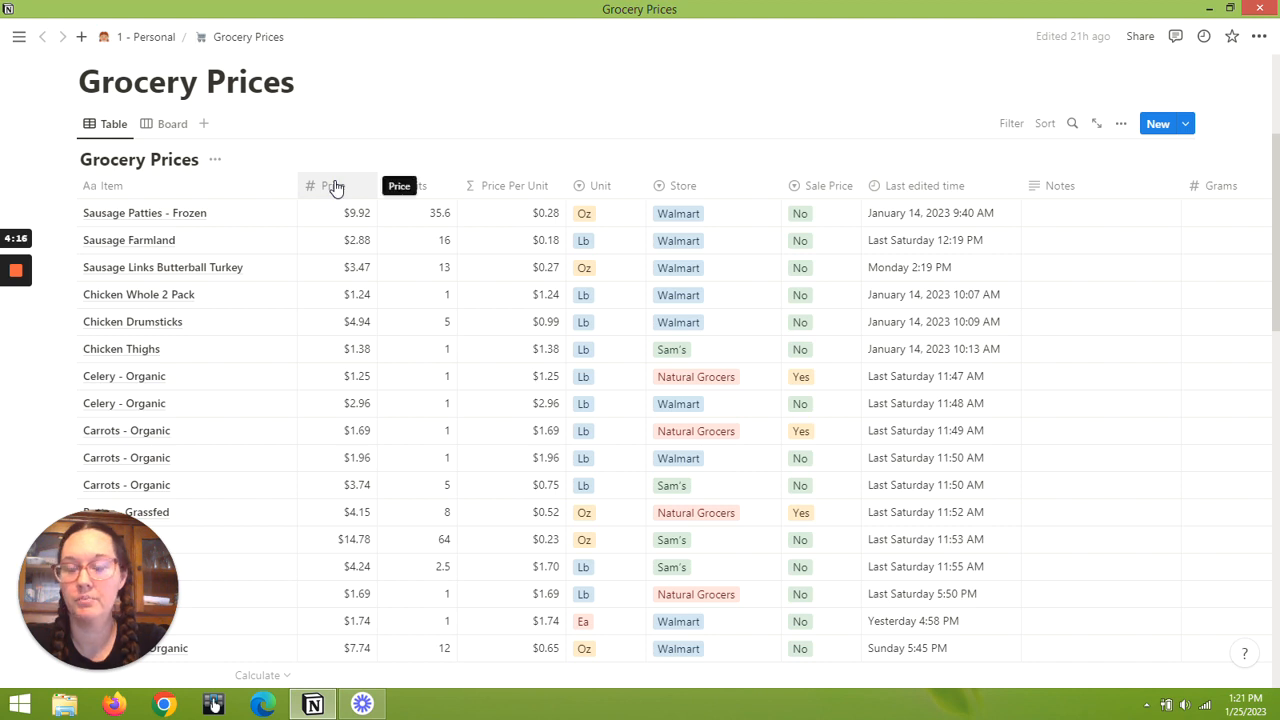
mouse_move(428, 188)
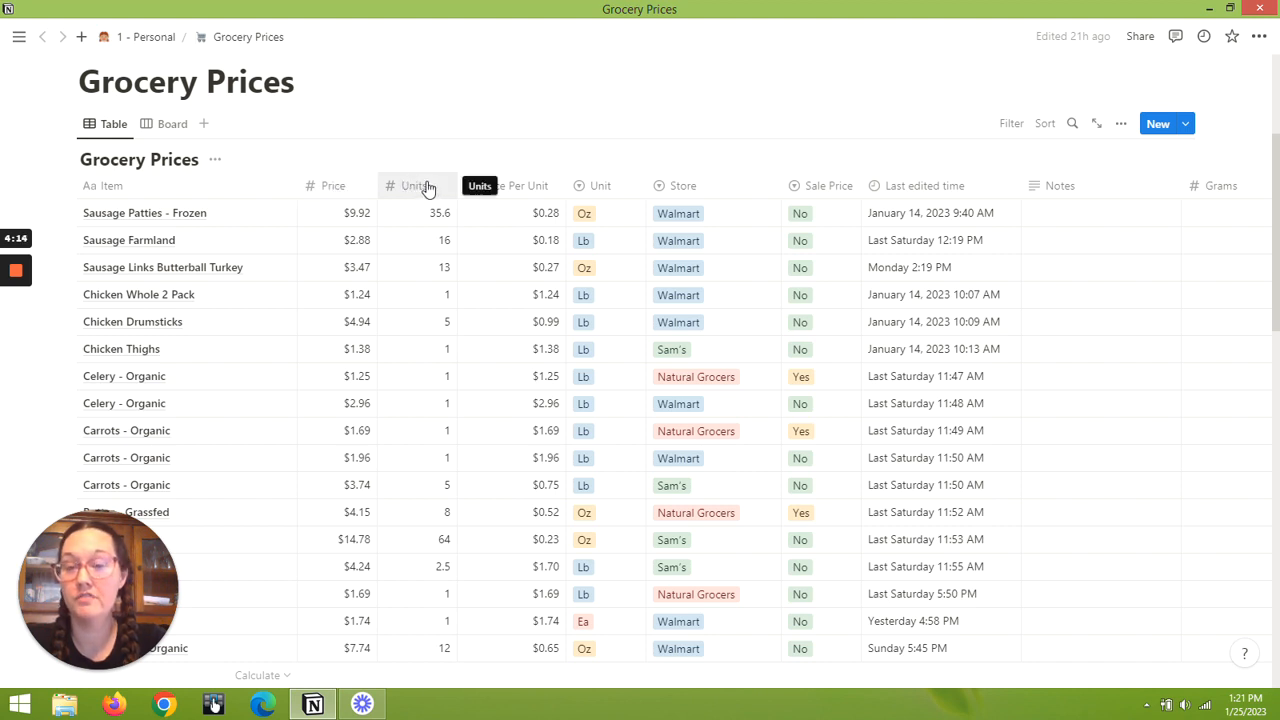
mouse_move(515, 186)
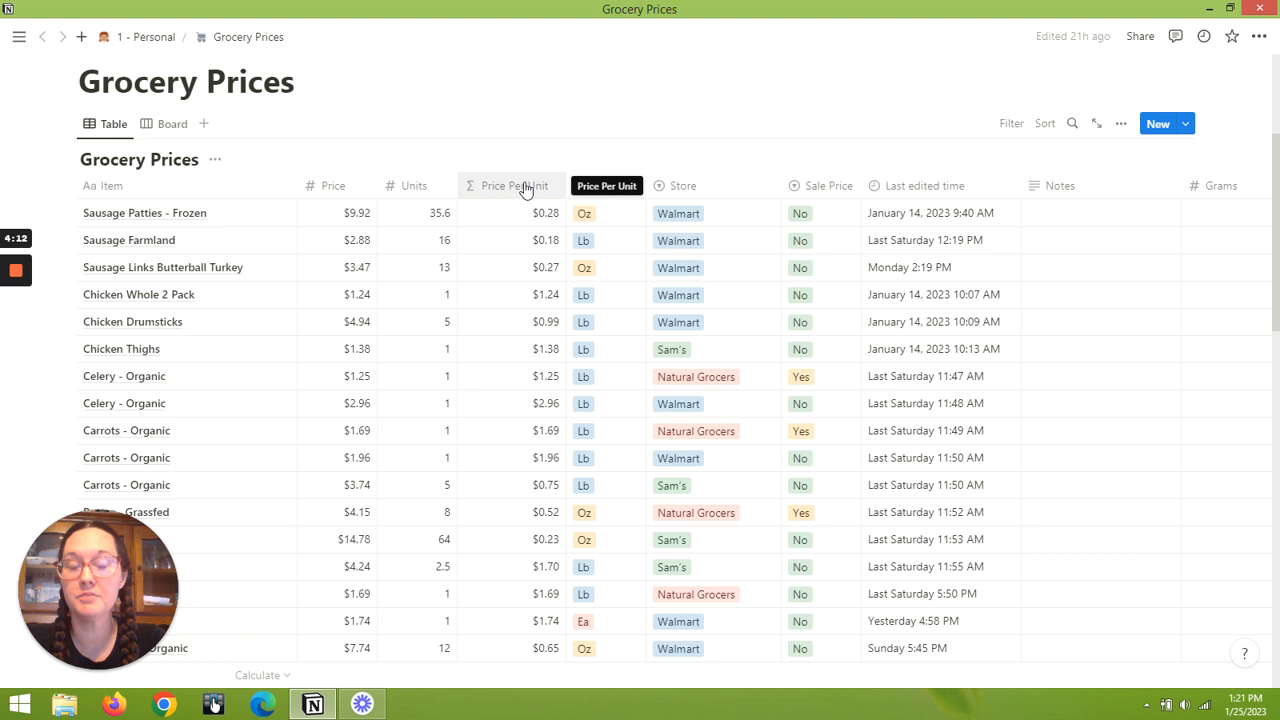
mouse_move(527, 189)
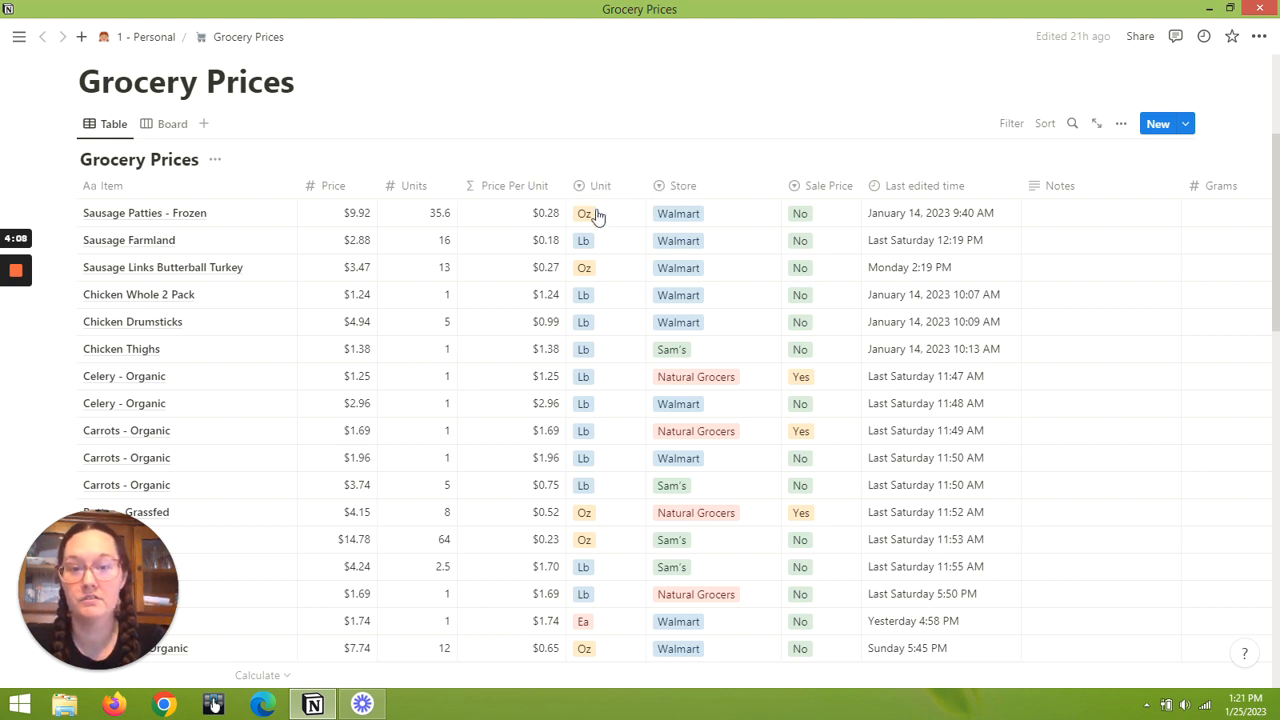
mouse_move(599, 240)
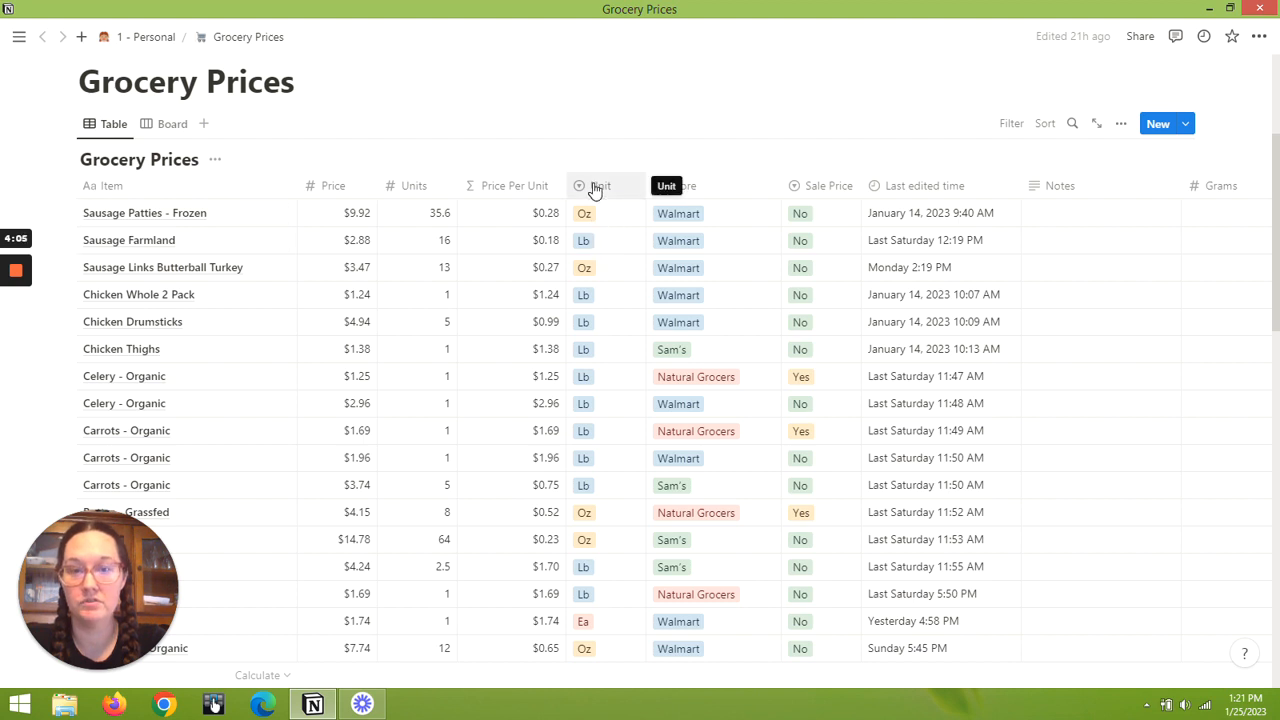
click(599, 185)
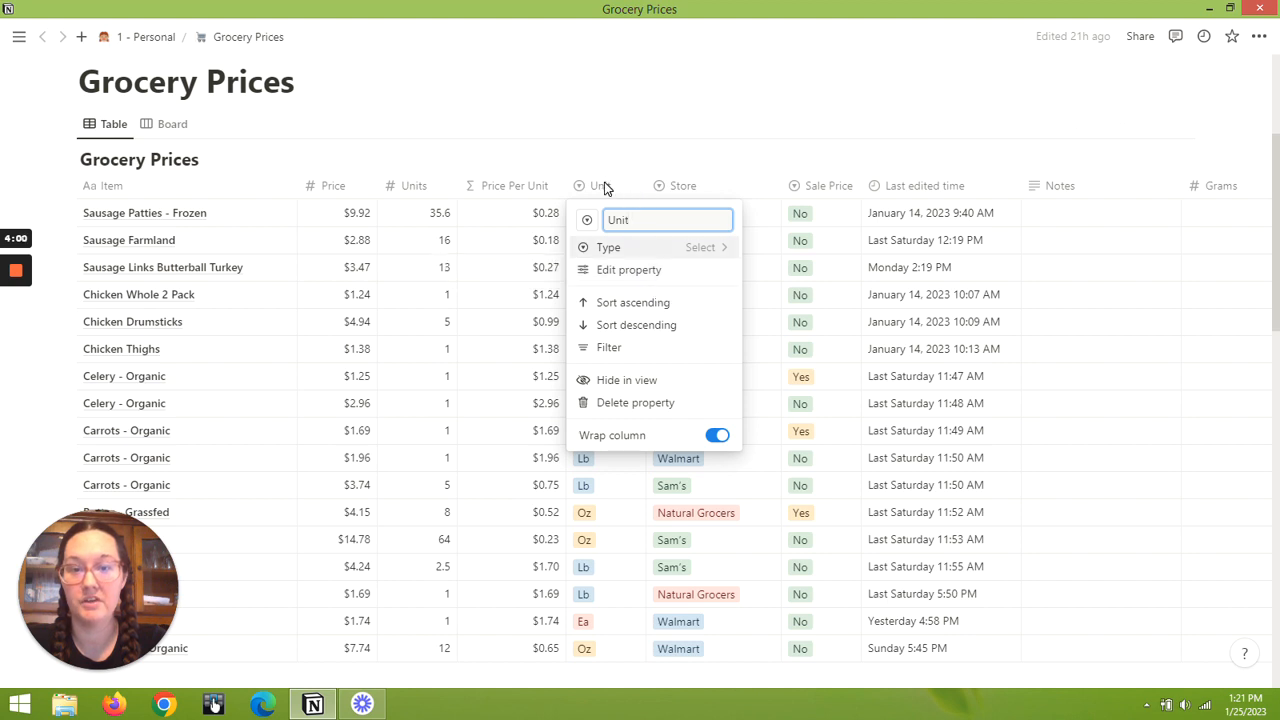
click(708, 230)
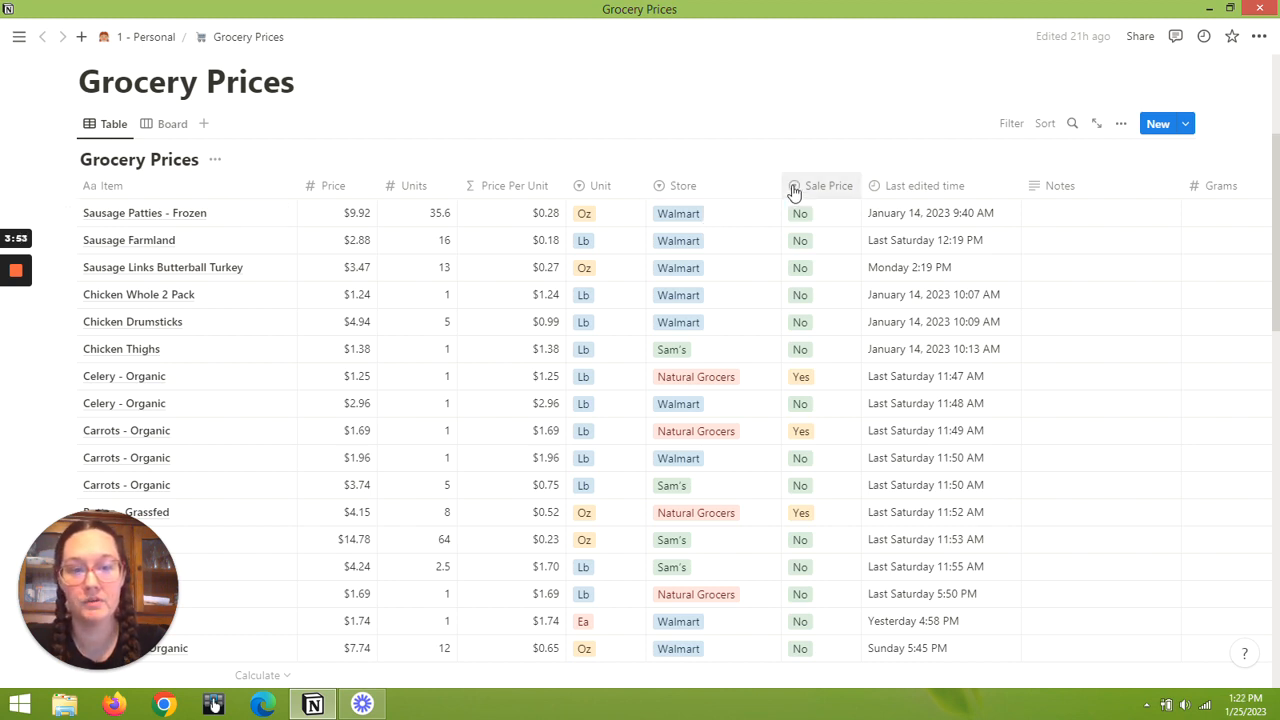
mouse_move(825, 190)
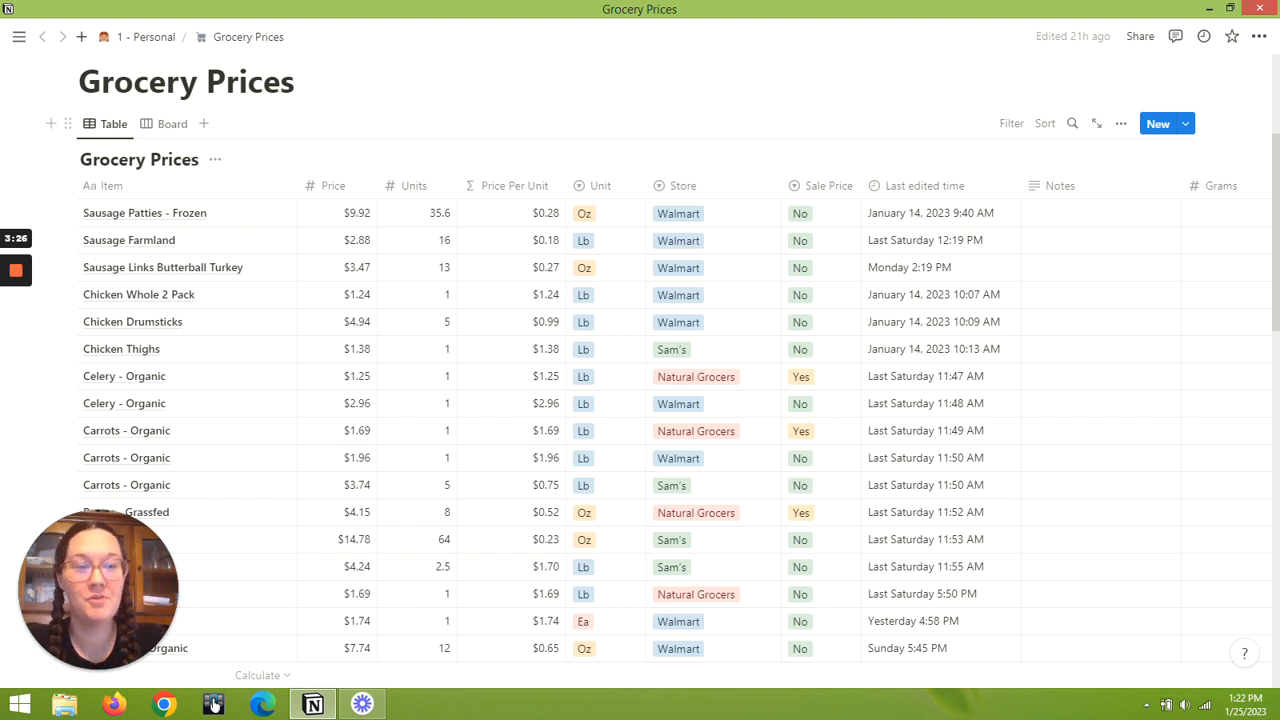
click(1072, 123)
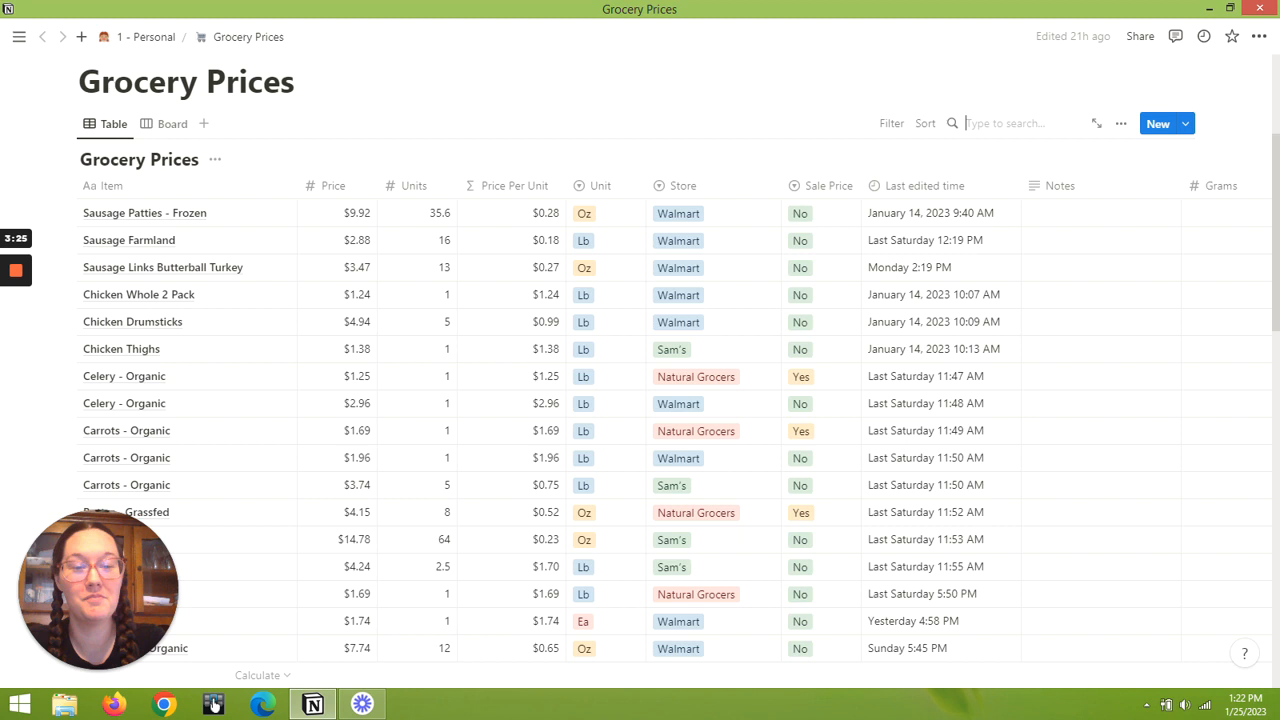
text(Sausage Links)
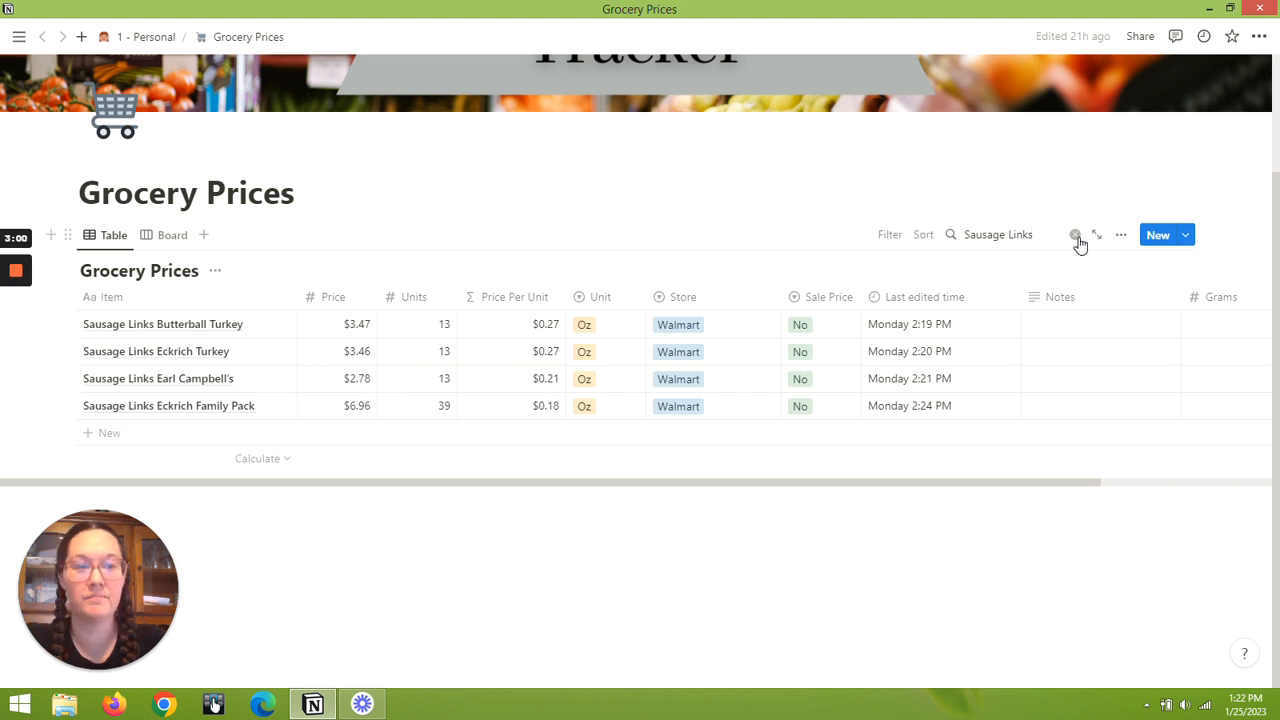
click(1076, 240)
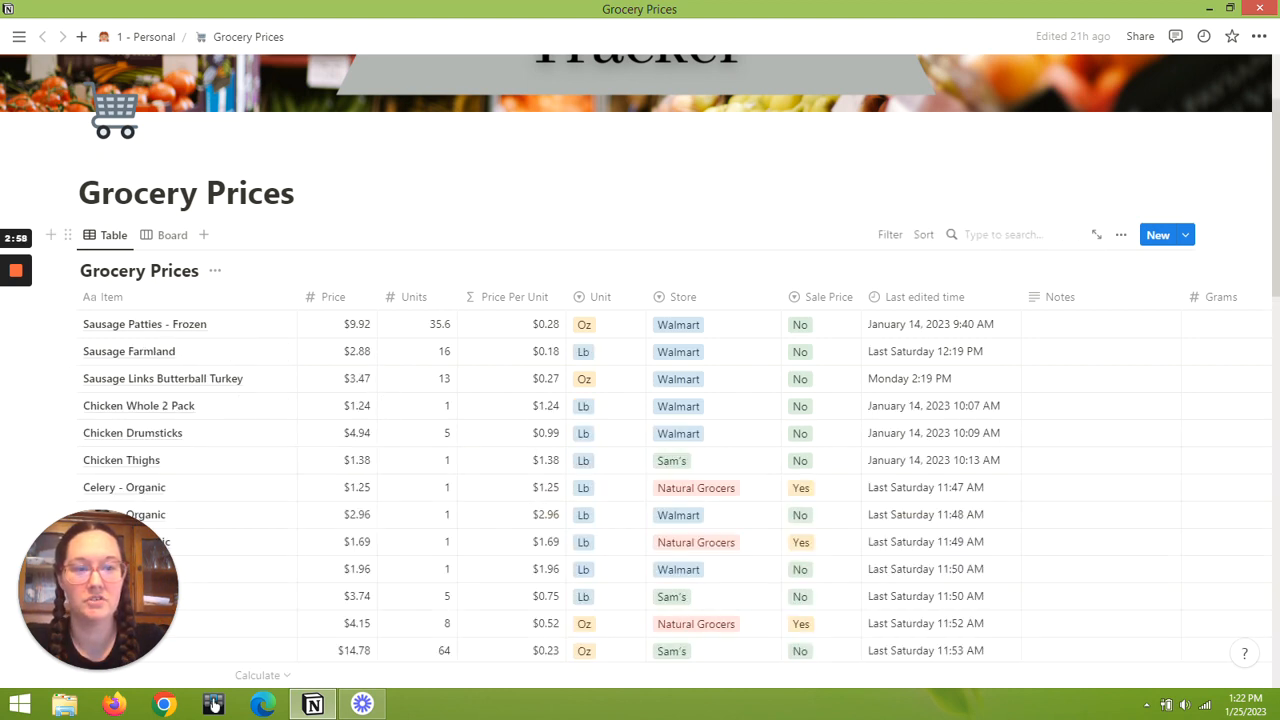
text(Celergy)
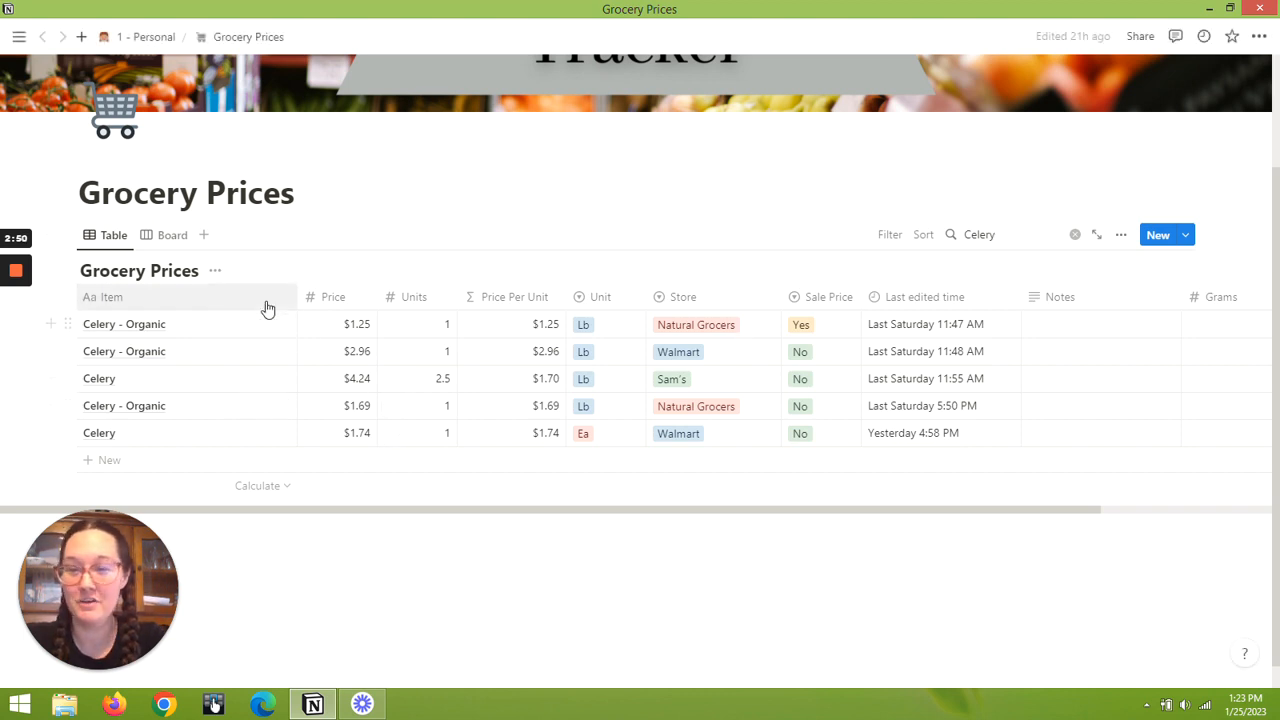
mouse_move(280, 437)
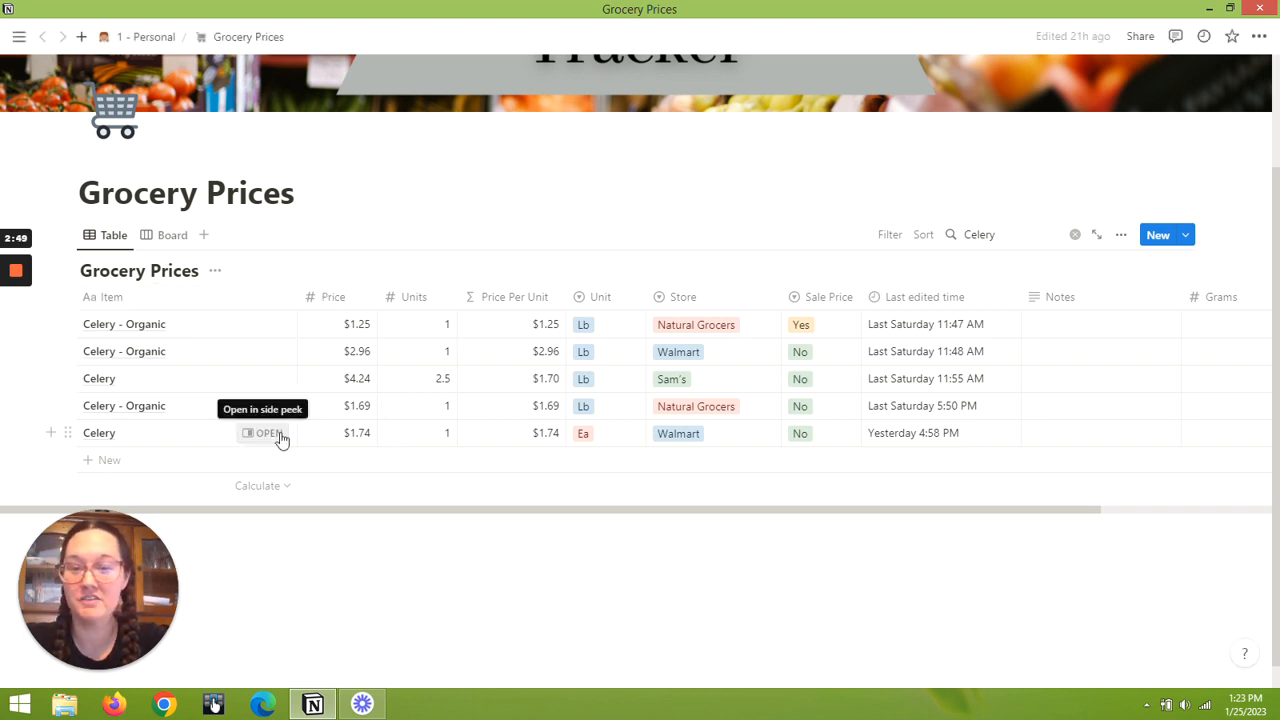
mouse_move(594, 447)
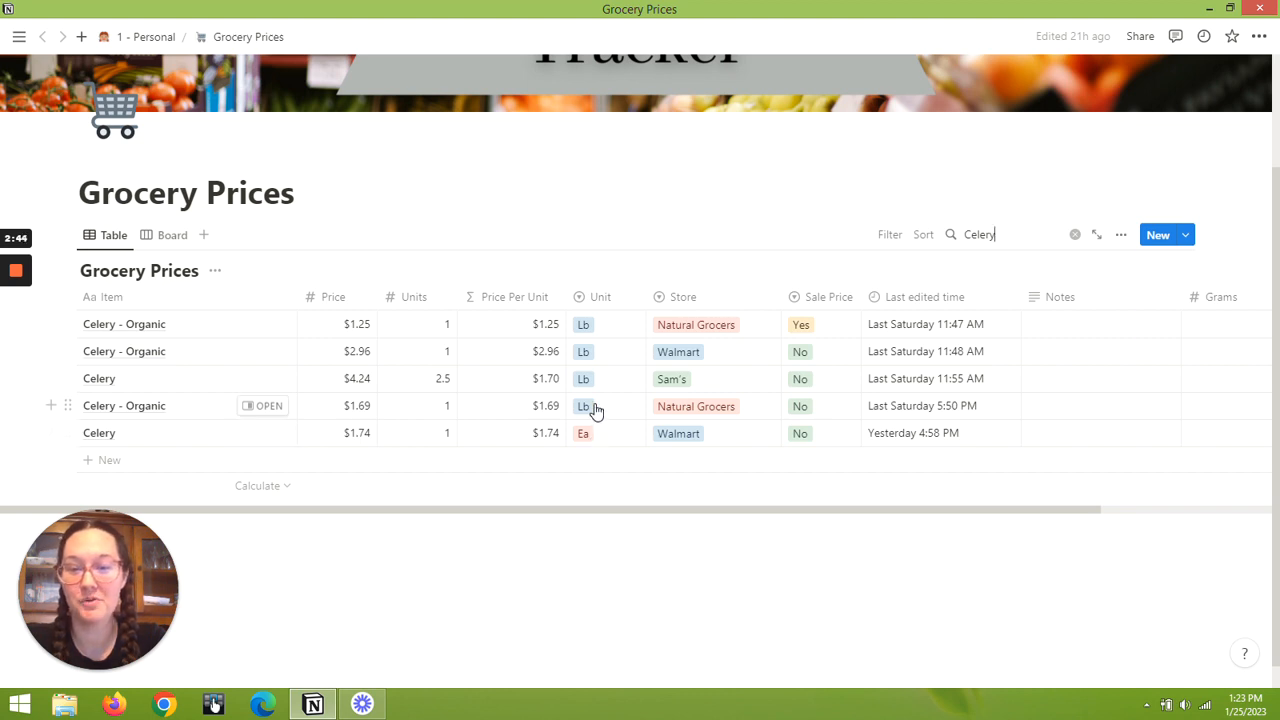
mouse_move(556, 443)
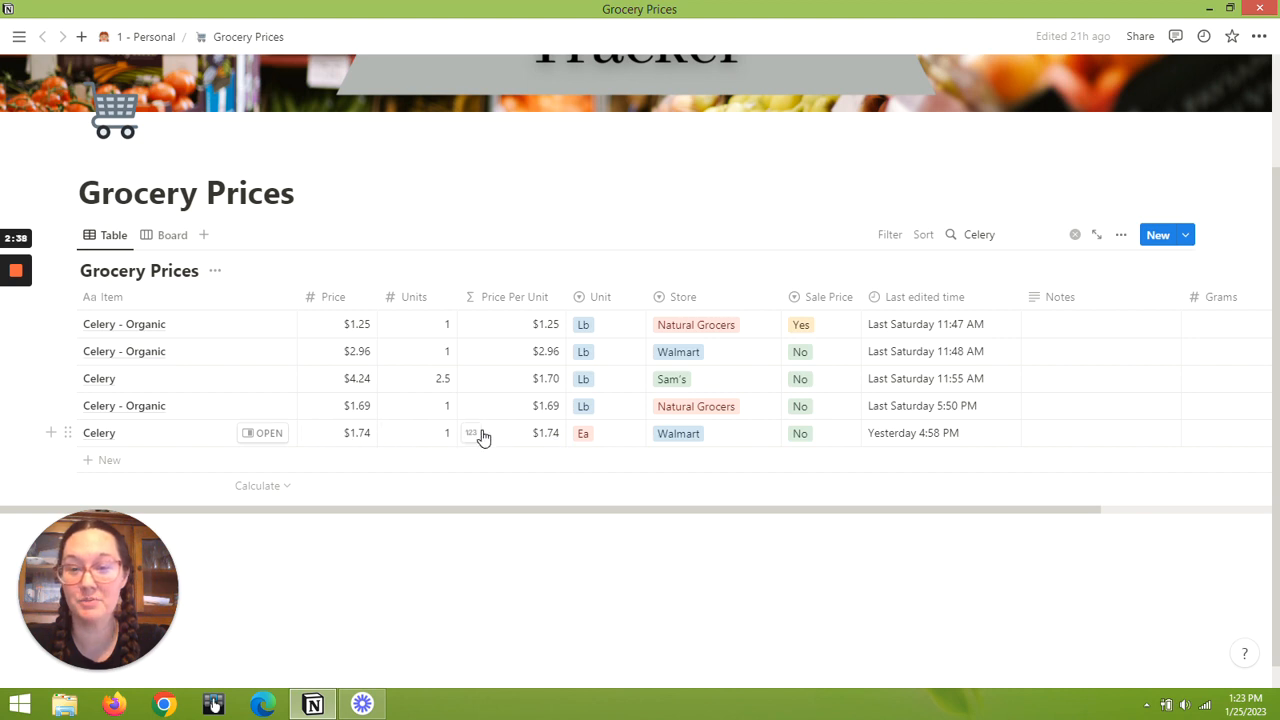
mouse_move(558, 440)
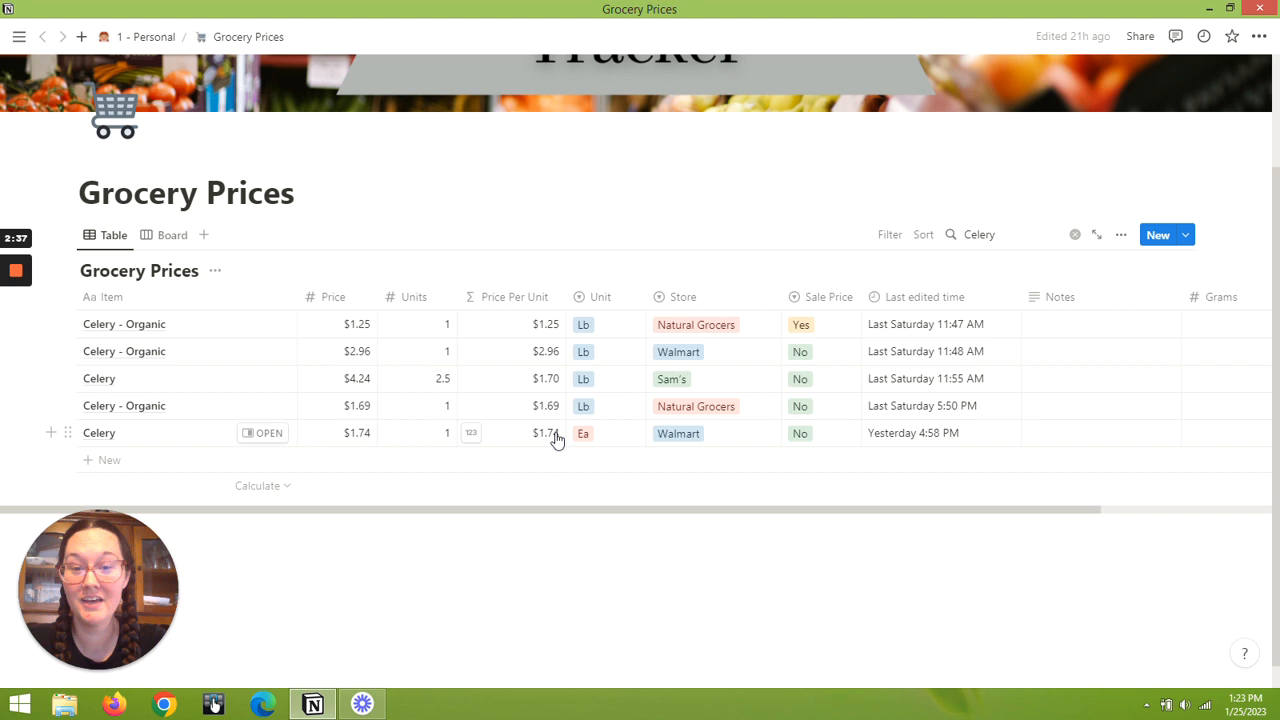
mouse_move(585, 433)
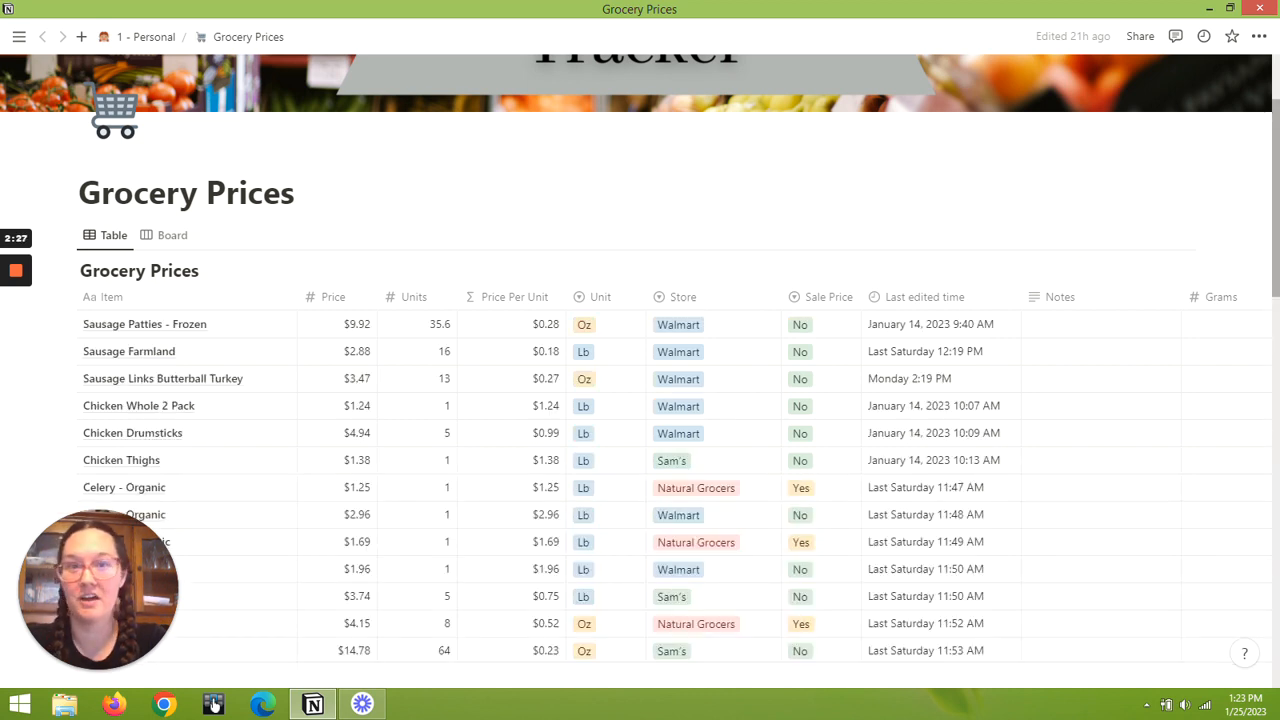
scroll(down, 3)
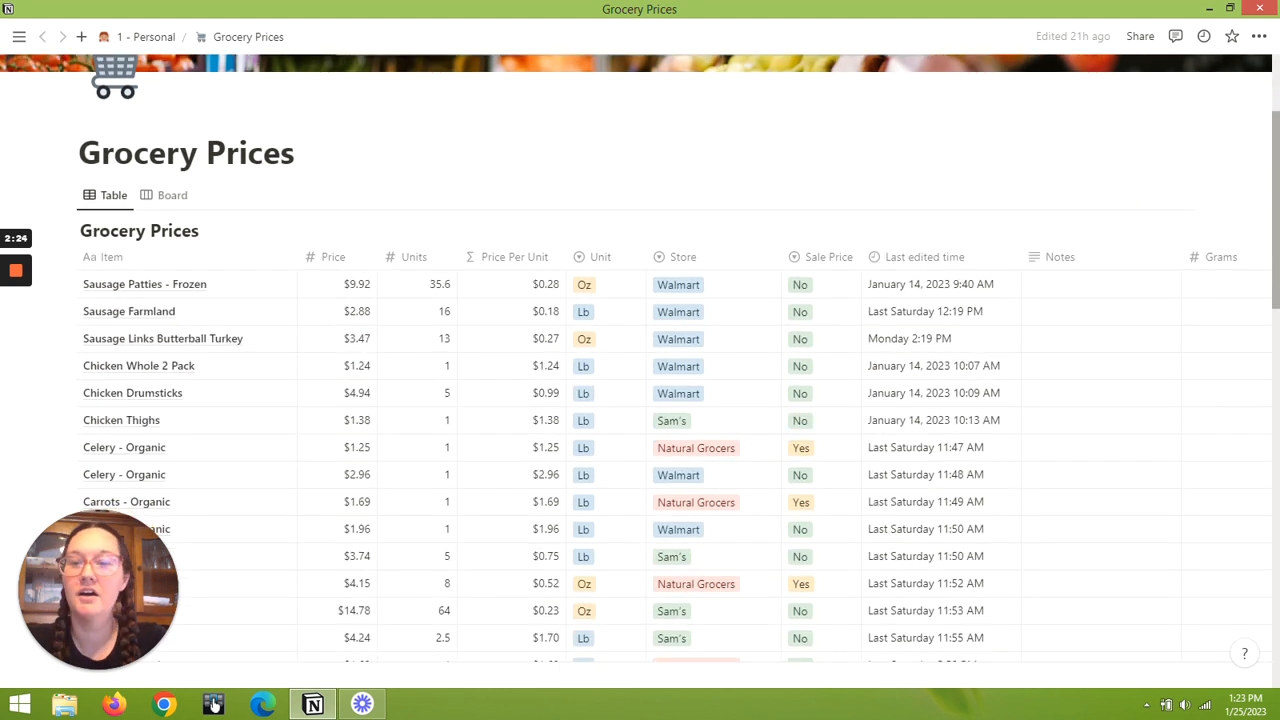
mouse_move(163, 201)
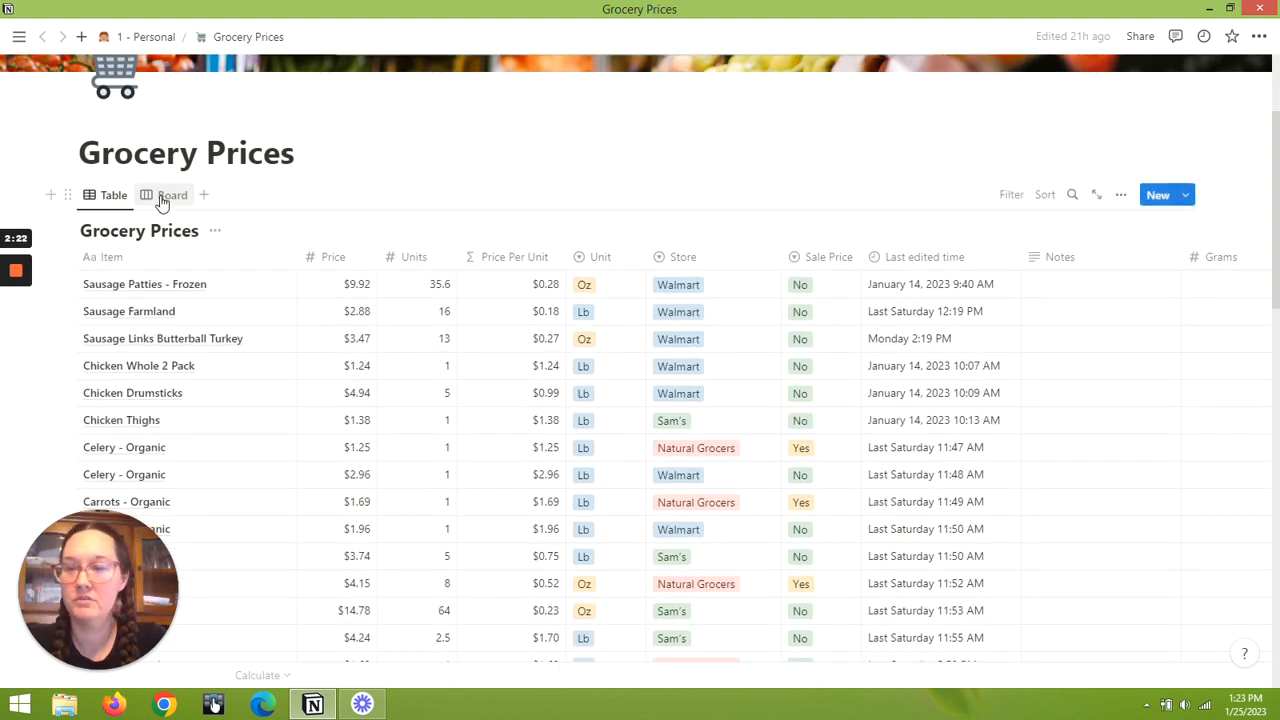
click(172, 194)
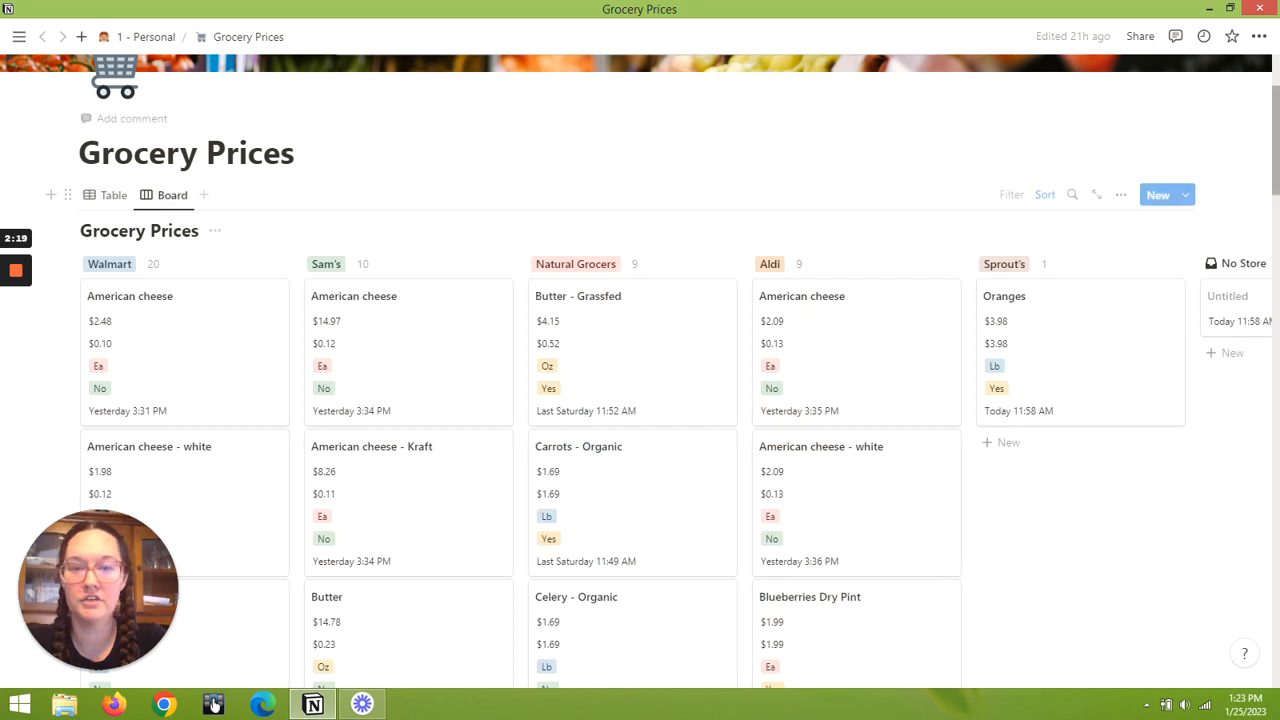
scroll(down, 3)
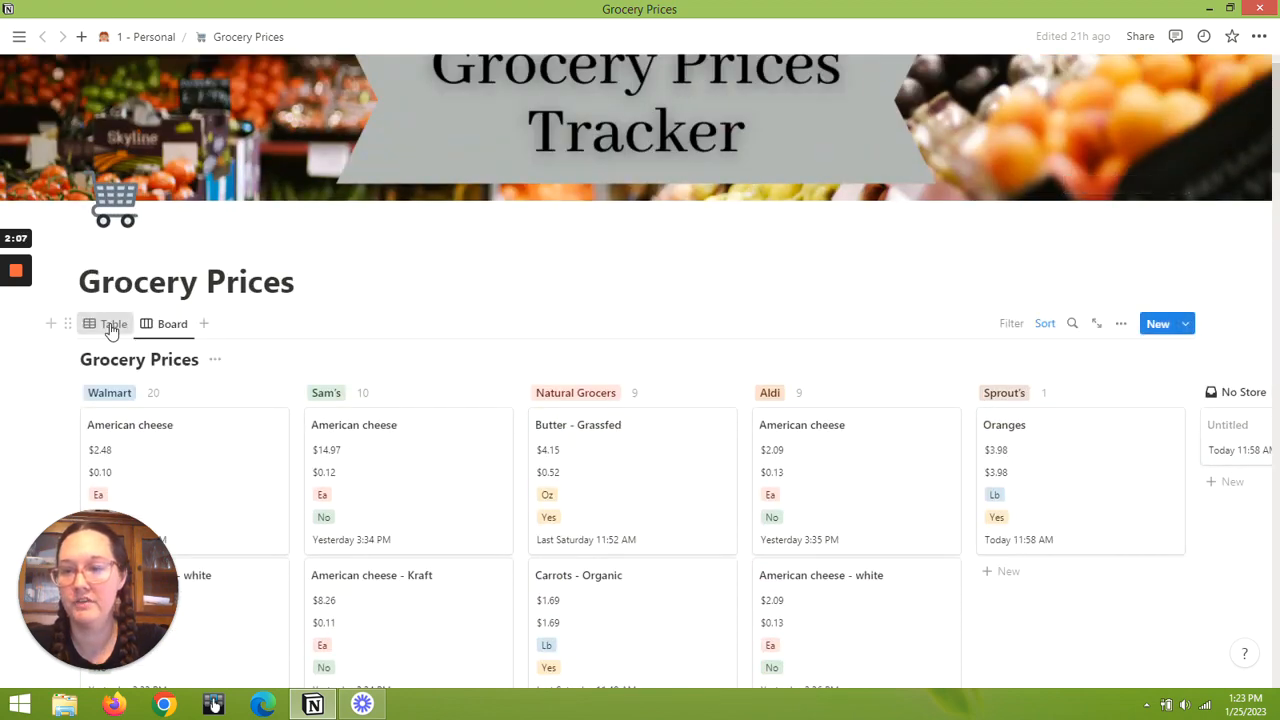
click(114, 323)
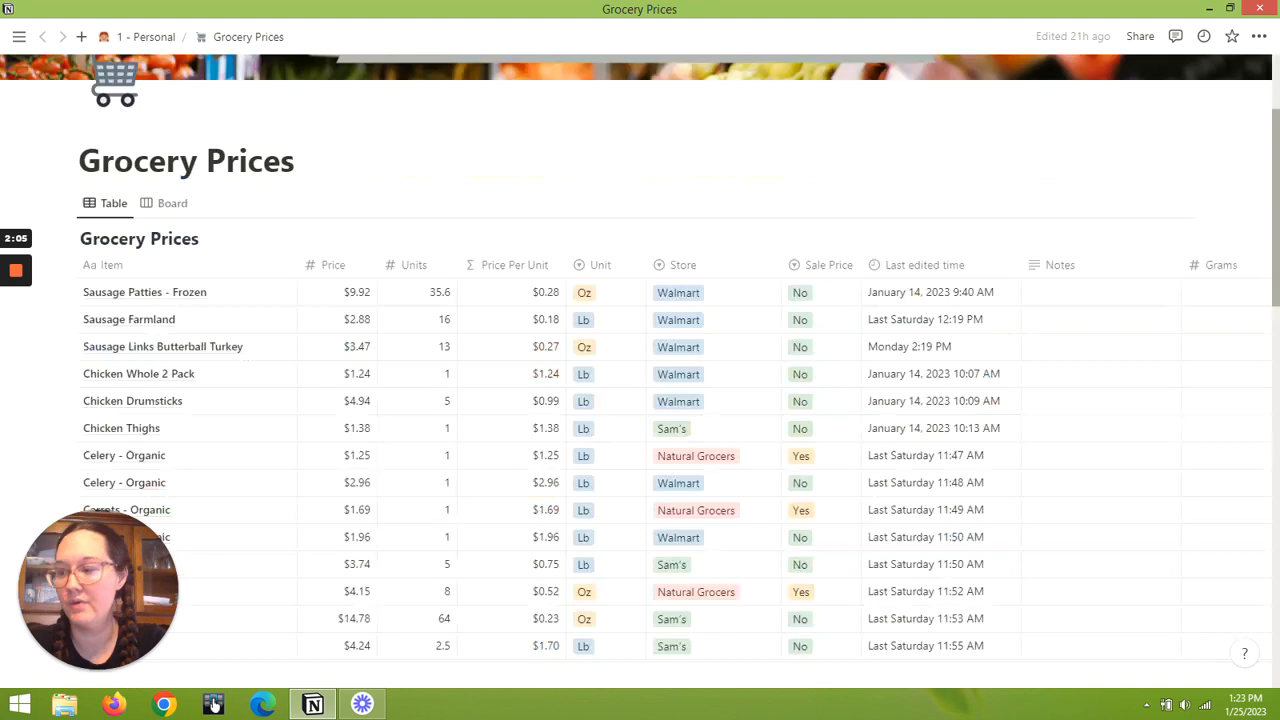
scroll(down, 3)
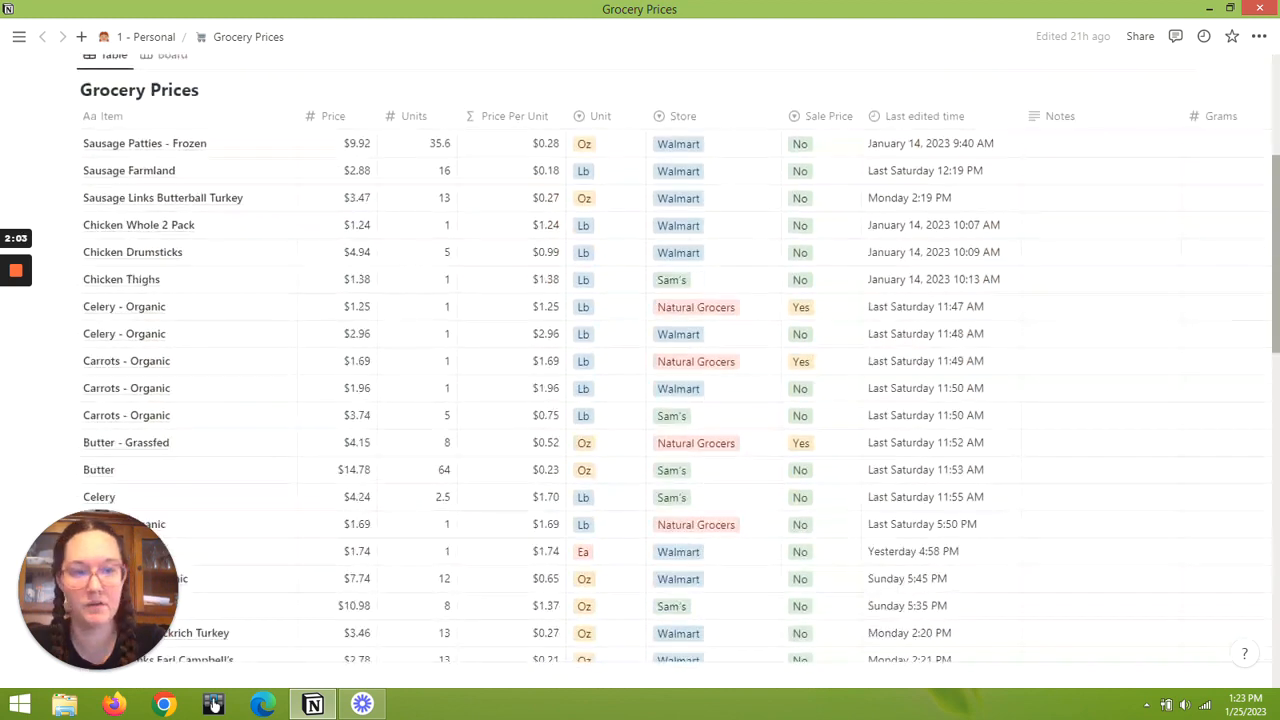